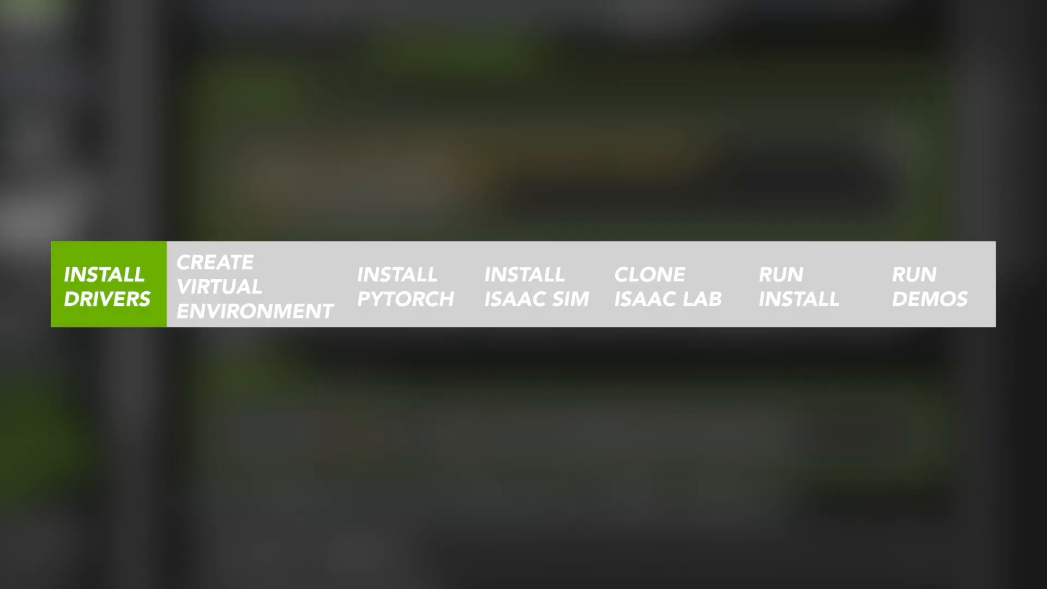
Run .\isaaclab\Scripts\activate in the IsaacLab terminal to activate the virtual environment
click(254, 285)
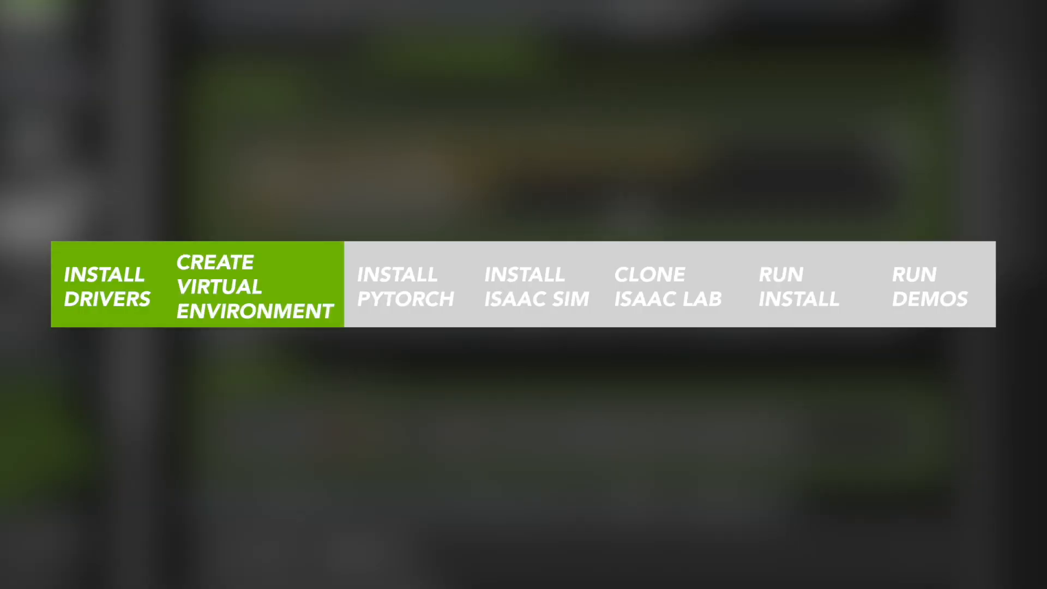
click(536, 285)
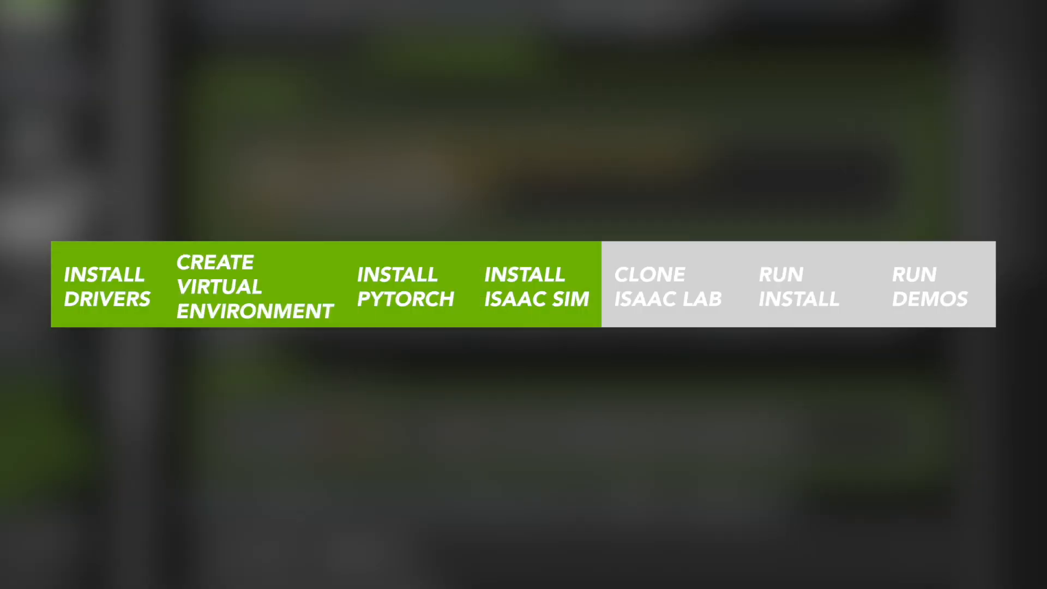
click(667, 285)
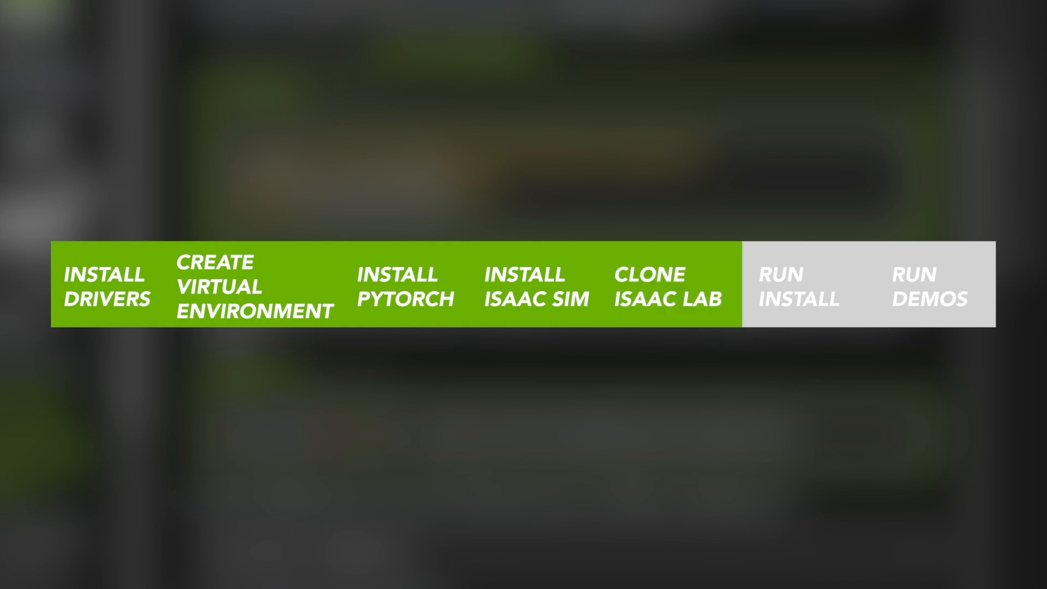
click(799, 284)
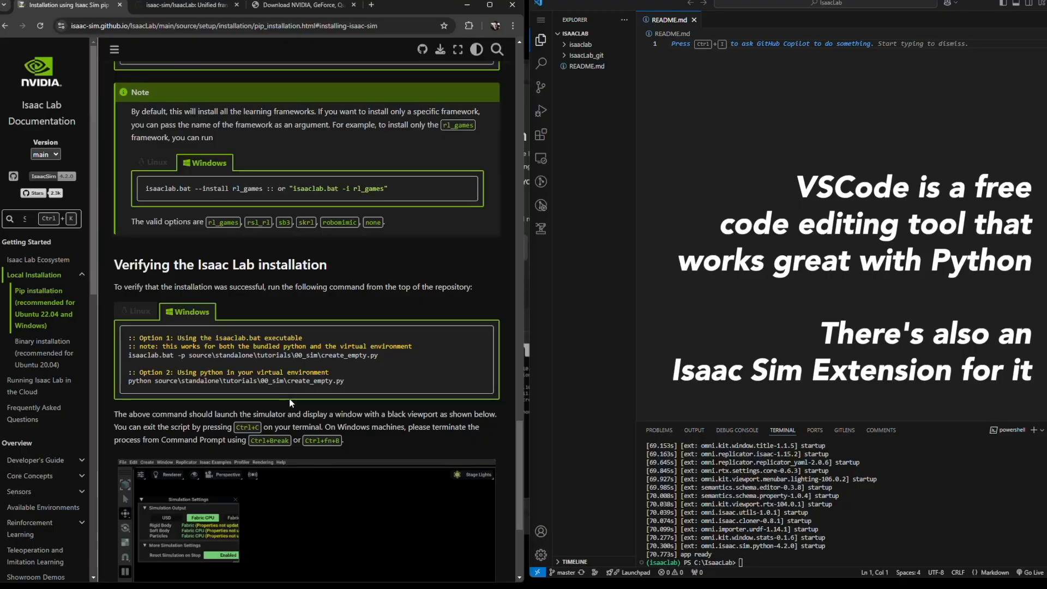
scroll(down, 3)
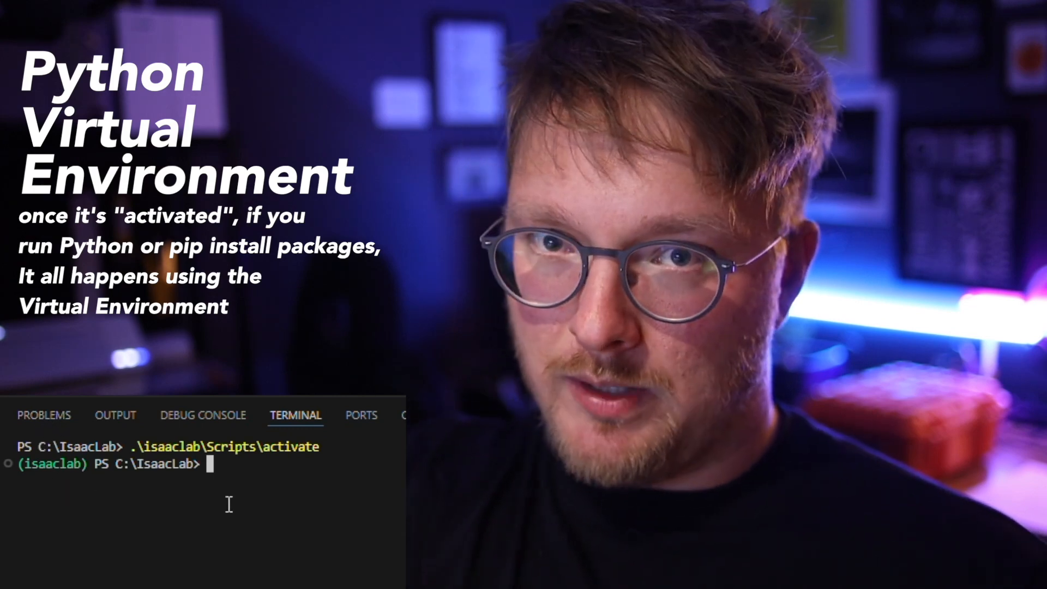
Run python in the terminal inside the activated isaaclab environment
text(python)
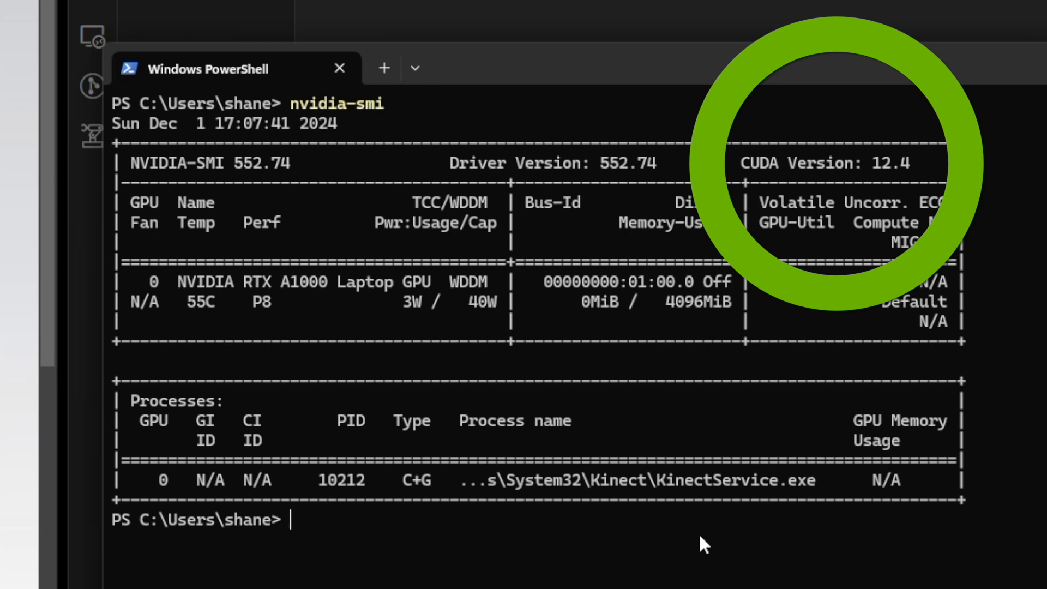
Run nvidia-smi in PowerShell to report driver 552.74 and CUDA 12.4
text(nvidia-smi)
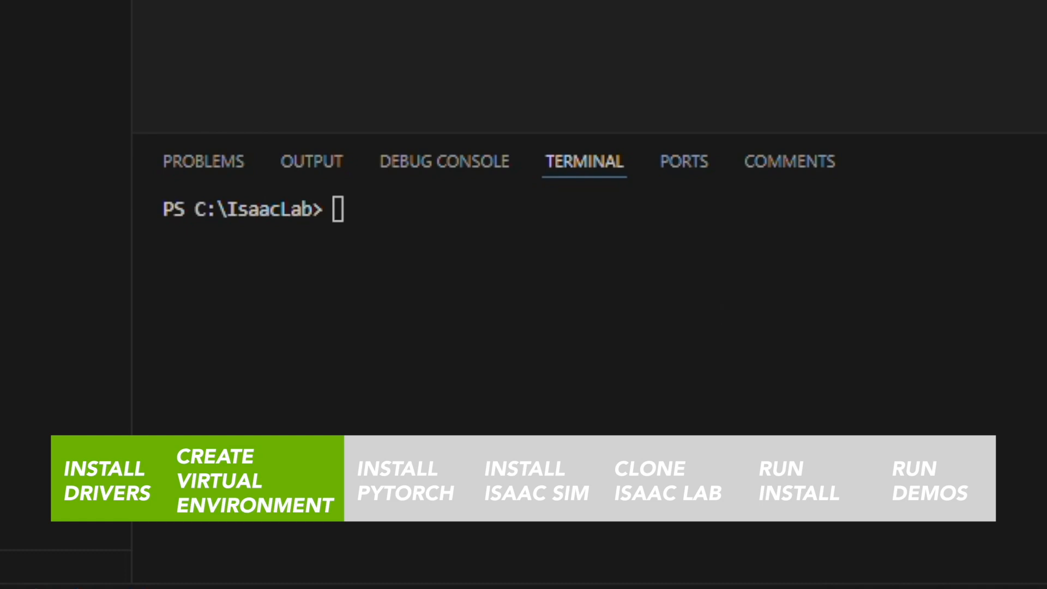
Run python3.10 in the IsaacLab terminal, which fails as unrecognized
text(p)
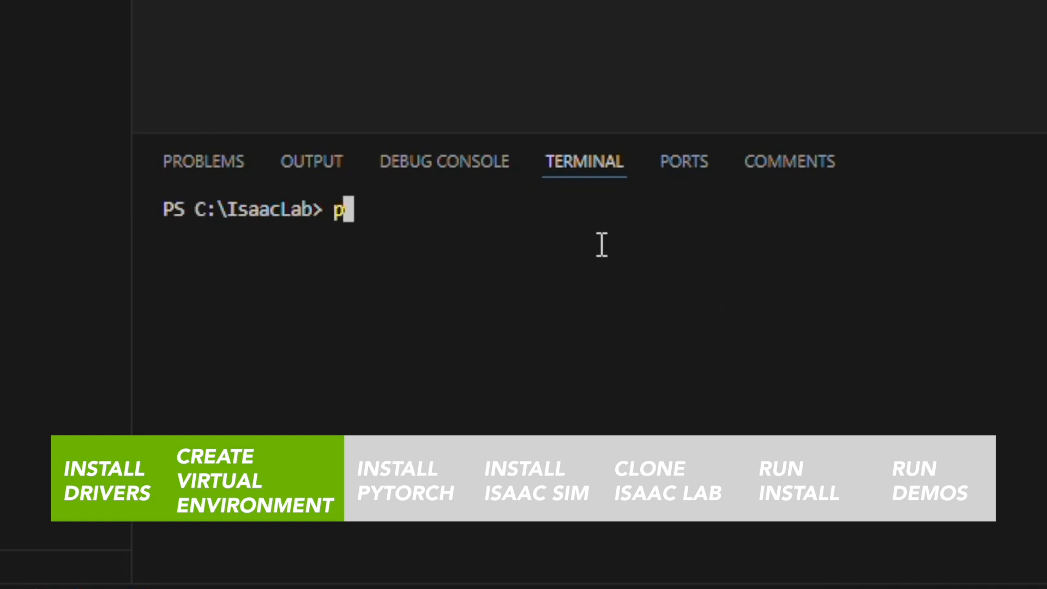
text(ython3.10)
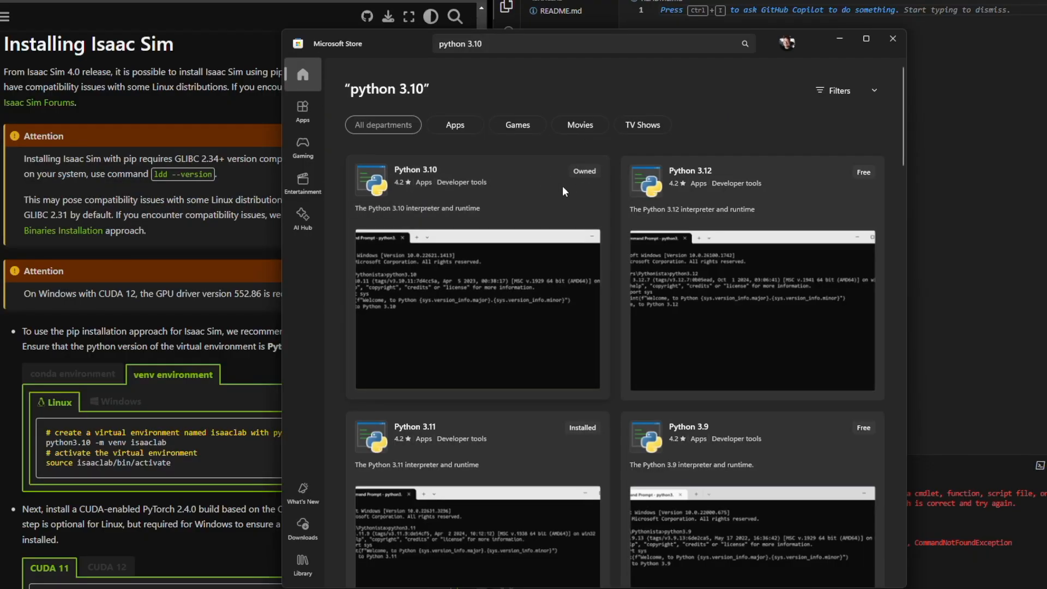
Select the Python 3.10 Microsoft Store result and confirm it is already owned
click(418, 169)
text(.\isaaclab\Scripts\)
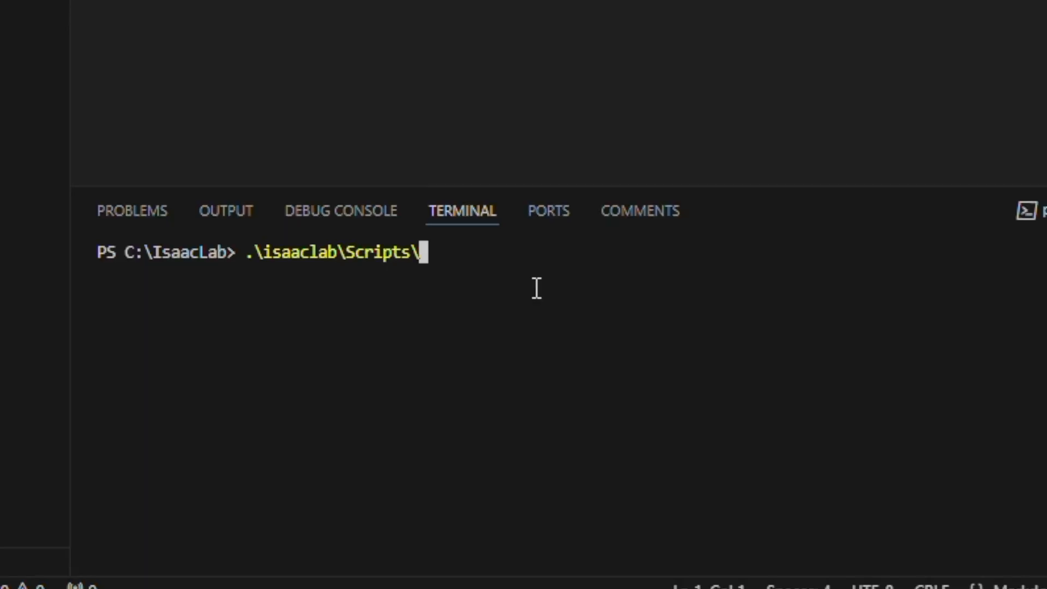
Run .\isaaclab\Scripts\activate again to activate the isaaclab environment
text(activate)
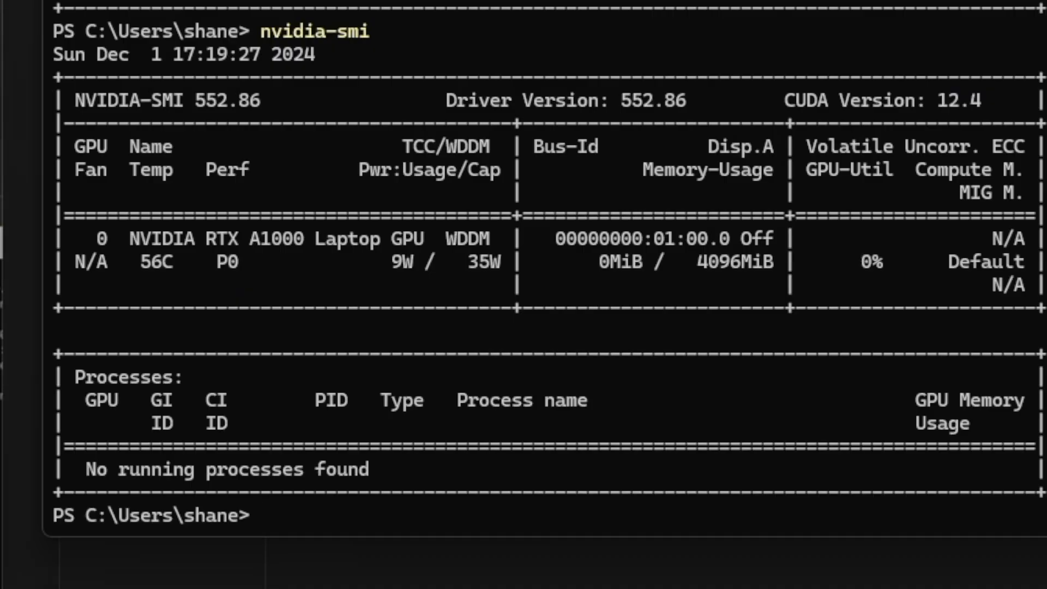
mouse_move(79, 374)
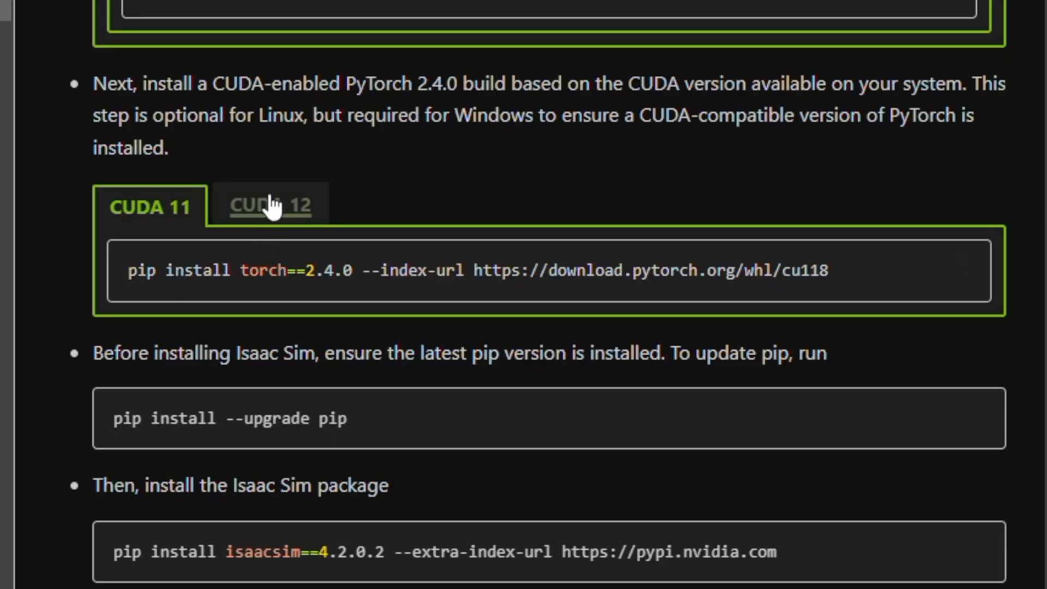
Switch the PyTorch 2.4.0 install step in the Isaac Lab docs to the CUDA 12 command
click(271, 206)
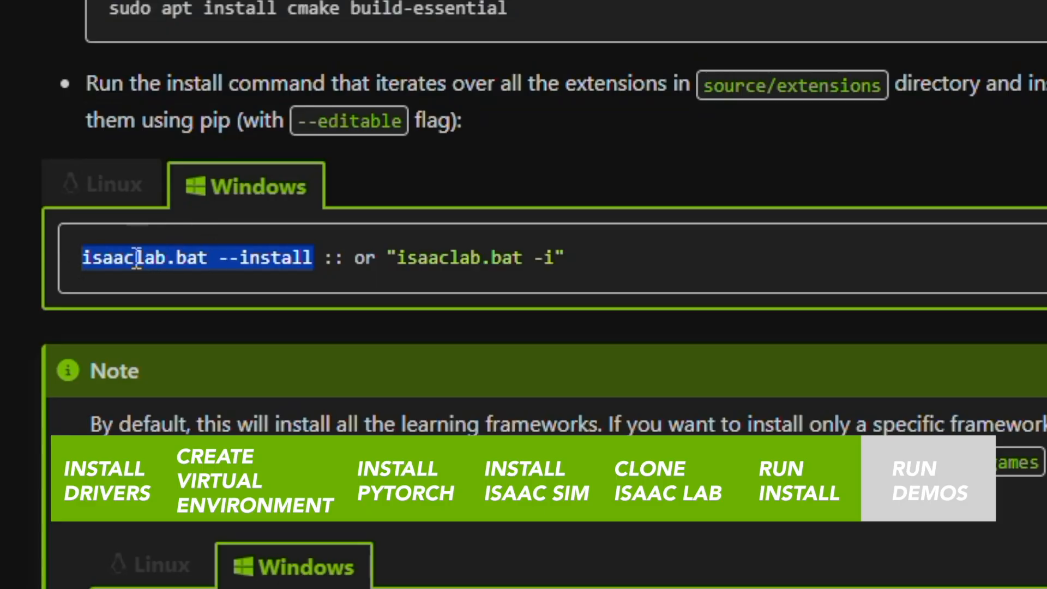
mouse_move(346, 257)
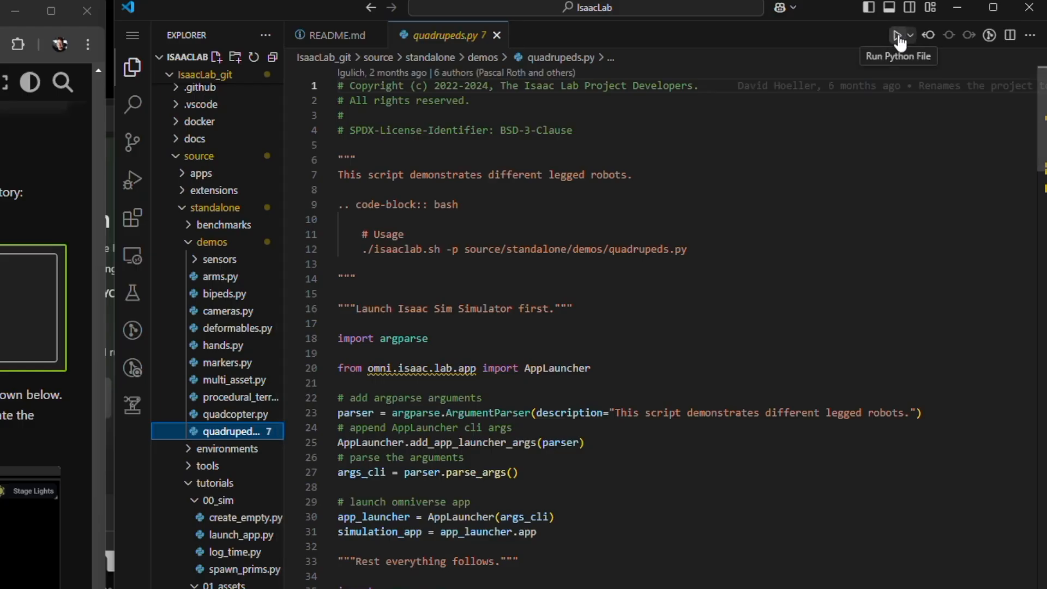
mouse_move(459, 330)
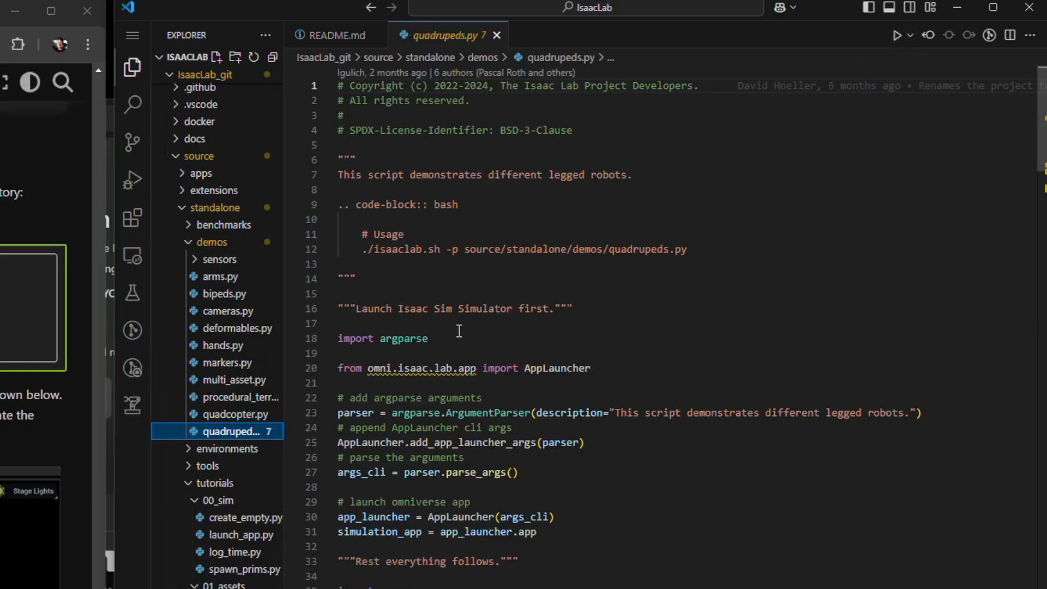